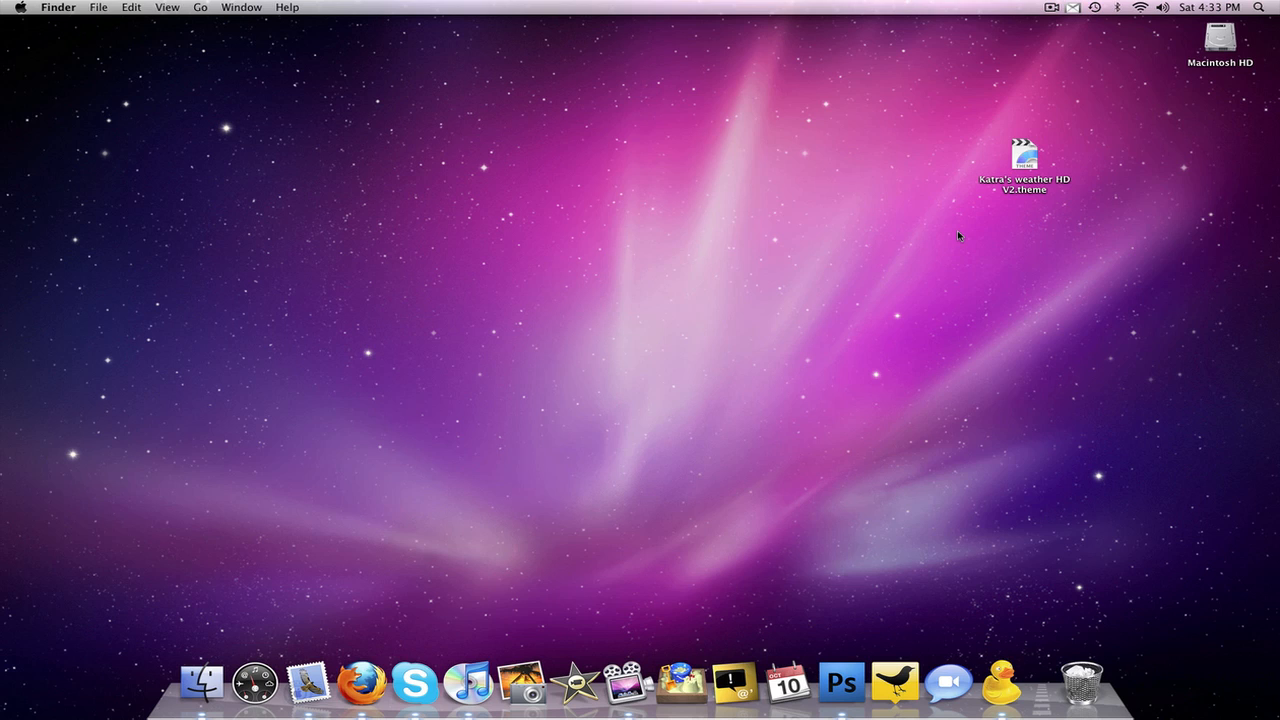
Bring up the context menu for Katra's weather HD V2.theme on the desktop.
right_click(1027, 152)
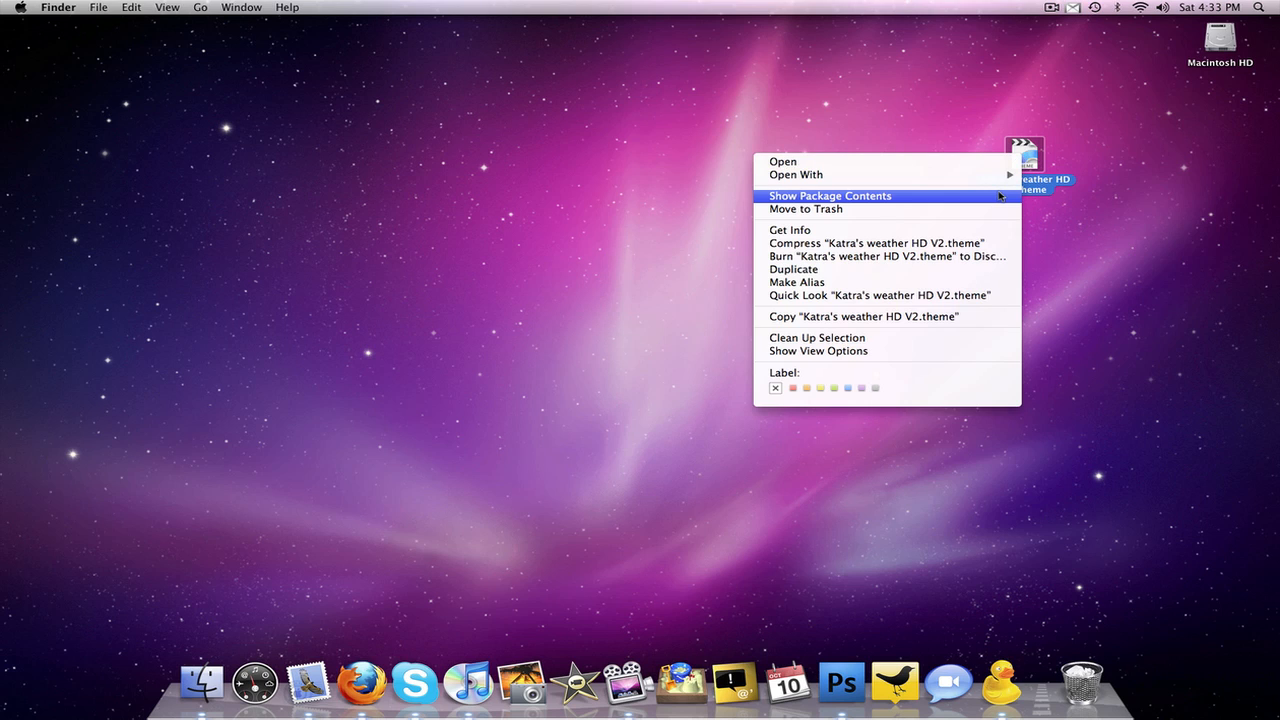
Show the theme's package contents, enter the Private folder and select configureMe.js.
left_click(830, 195)
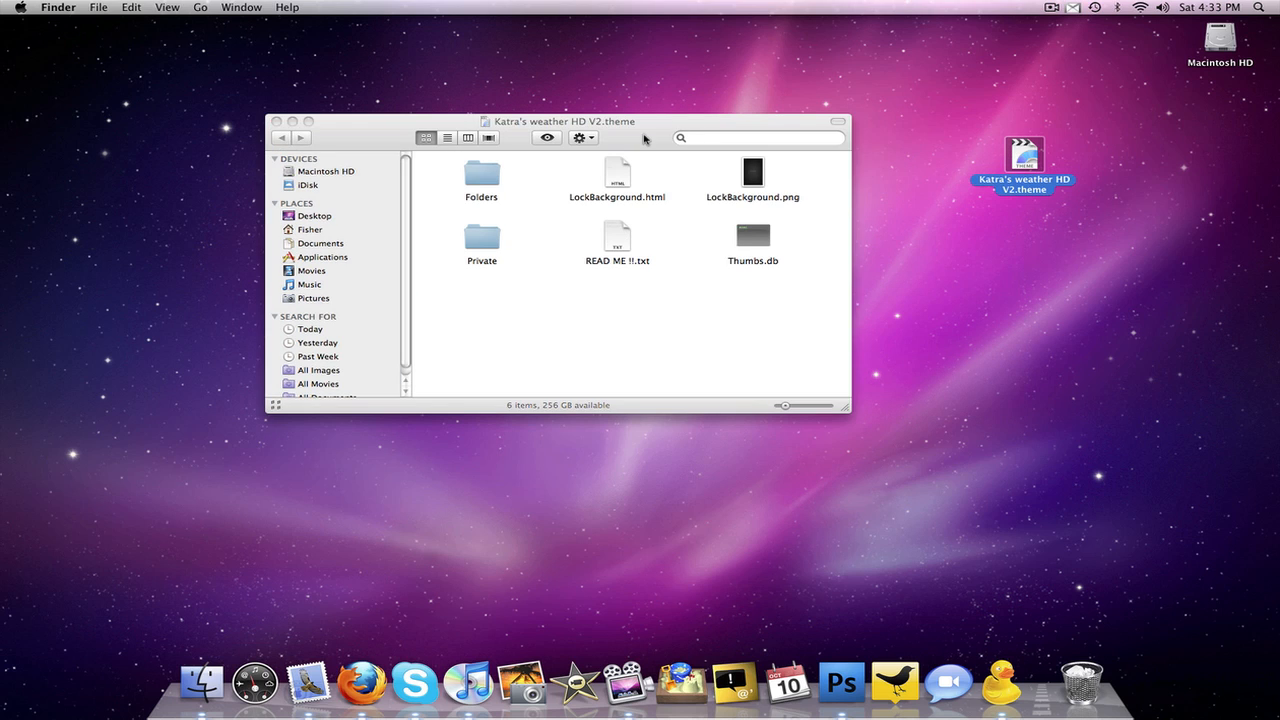
left_click_drag(558, 121, 578, 127)
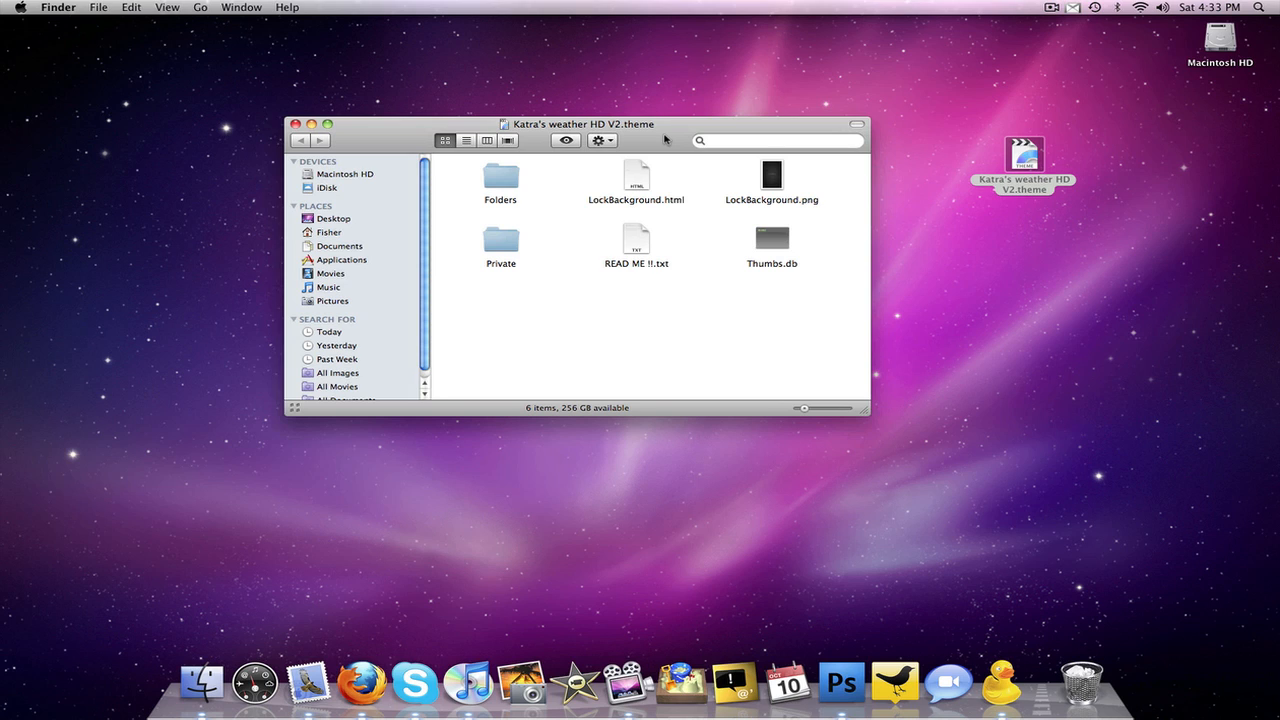
mouse_move(804, 151)
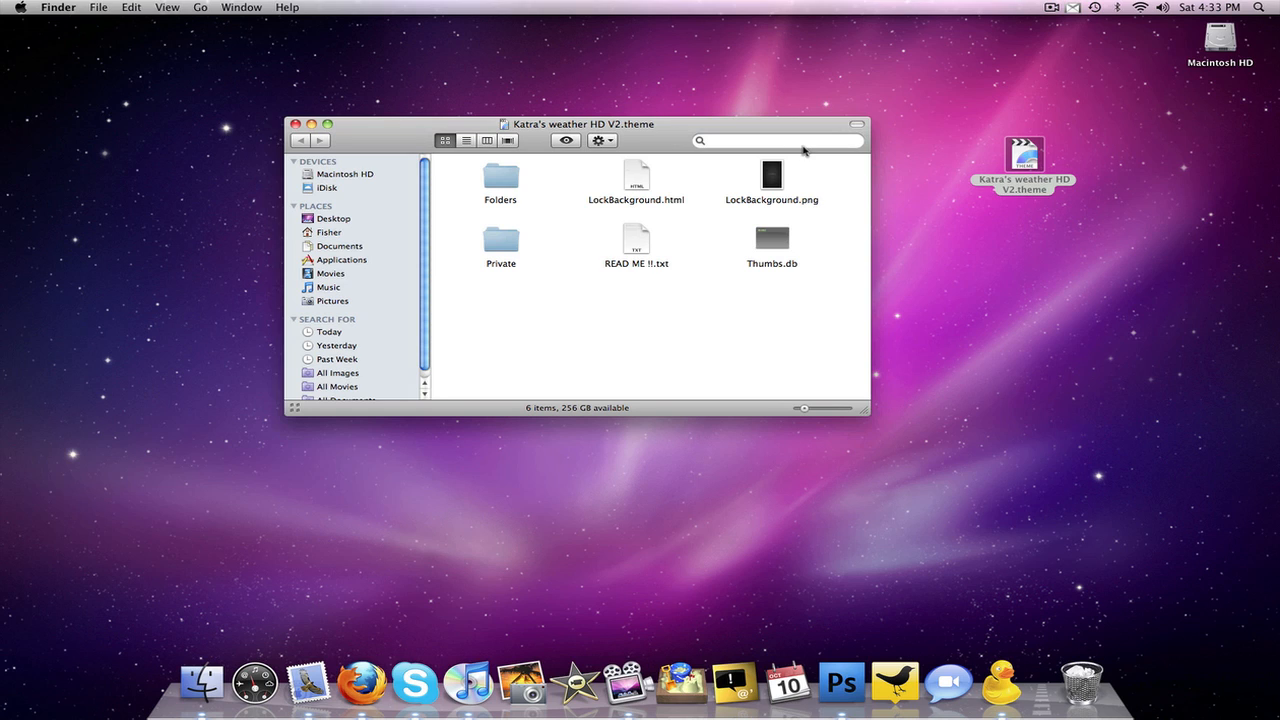
left_click(715, 140)
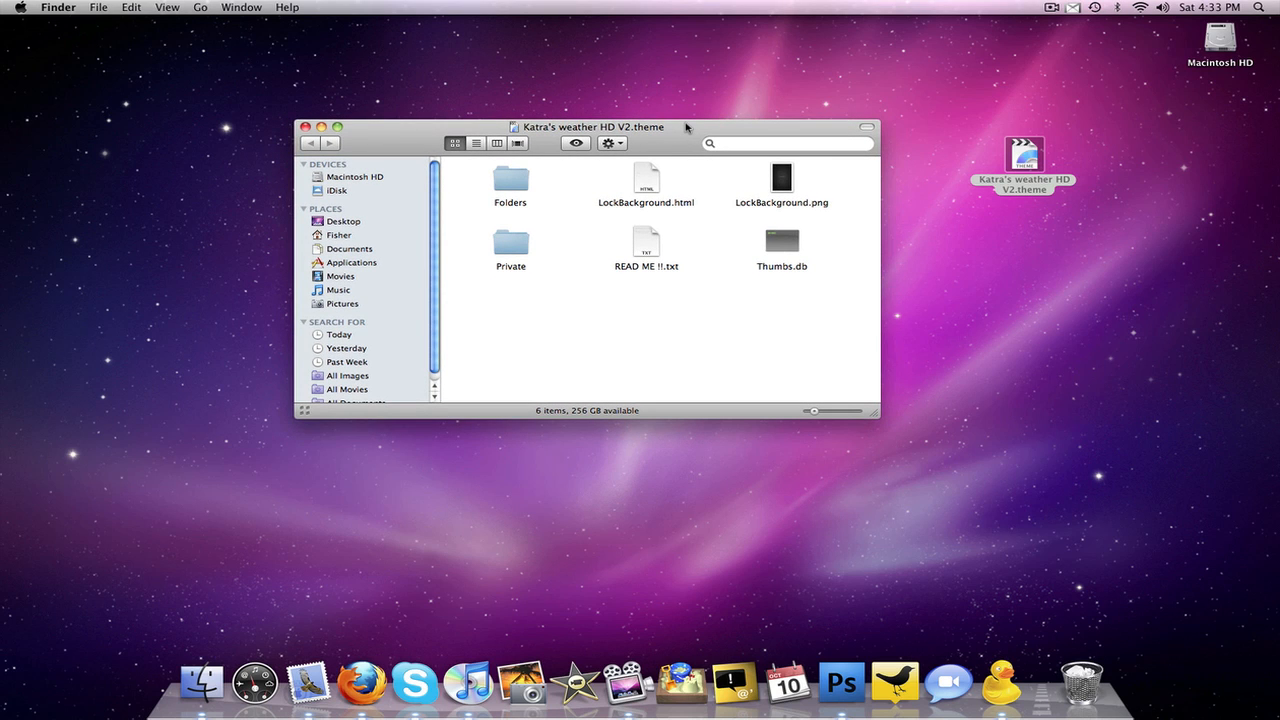
mouse_move(693, 130)
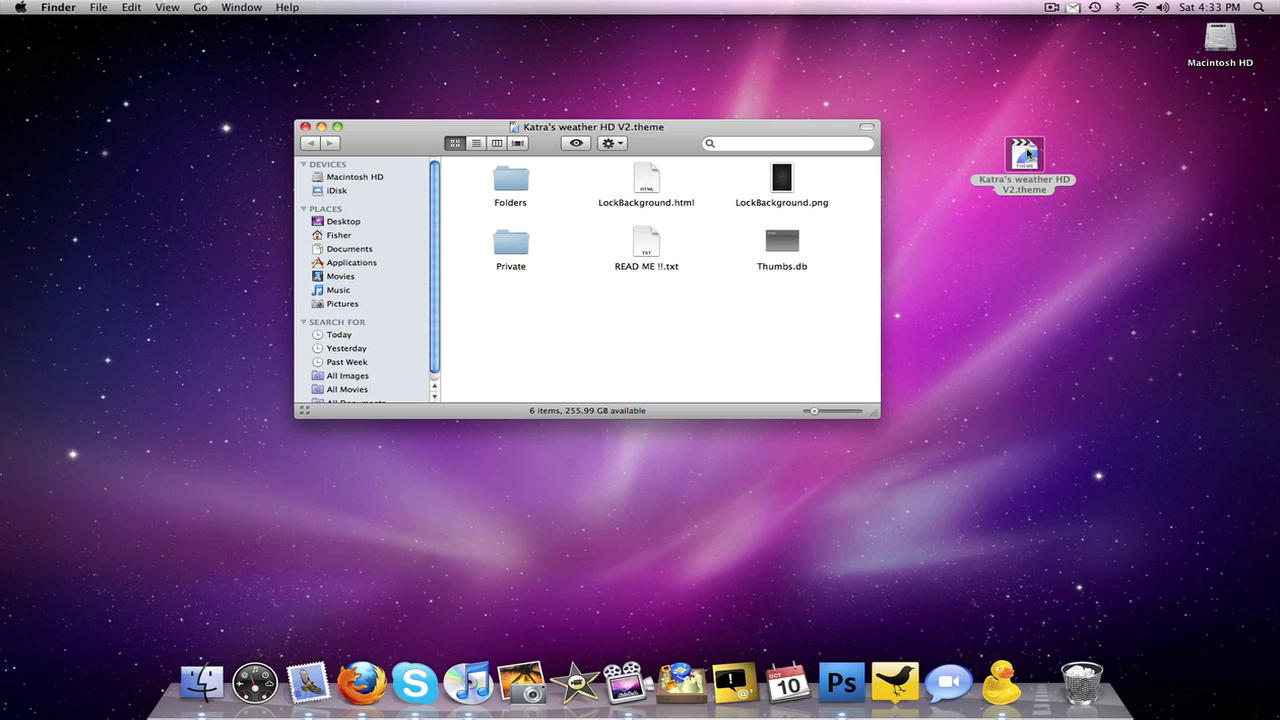
mouse_move(568, 245)
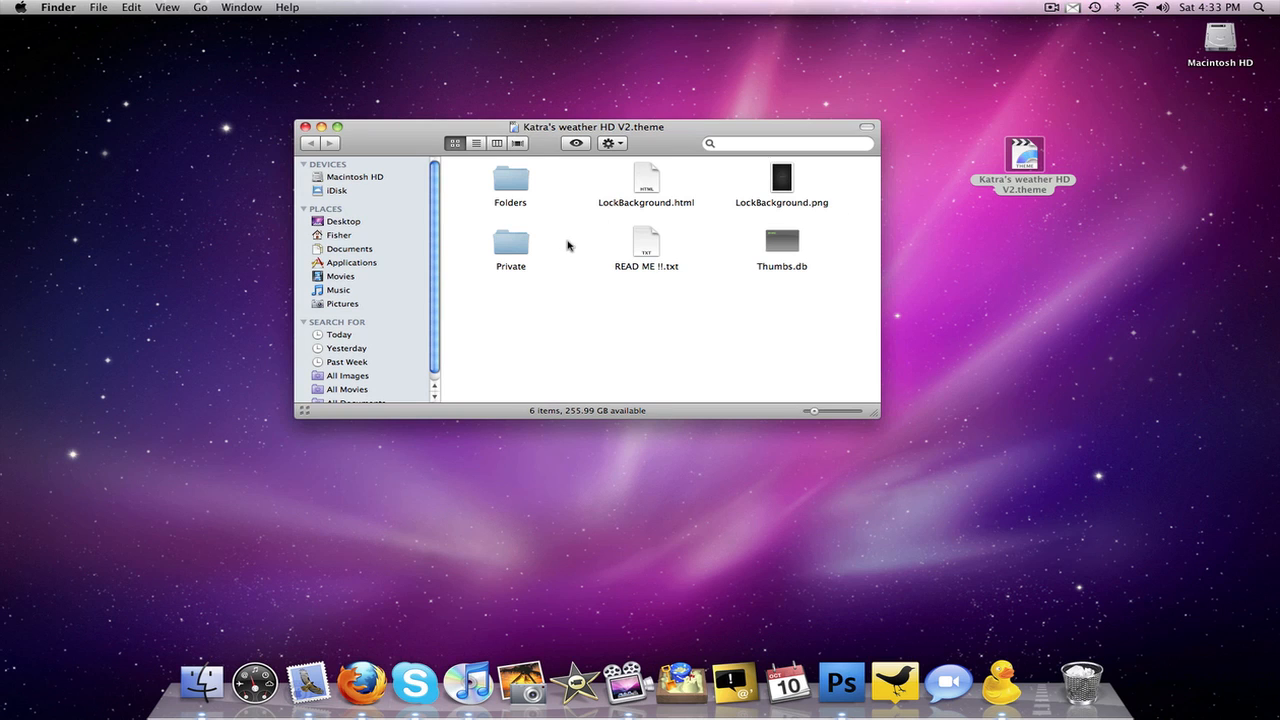
double_click(510, 245)
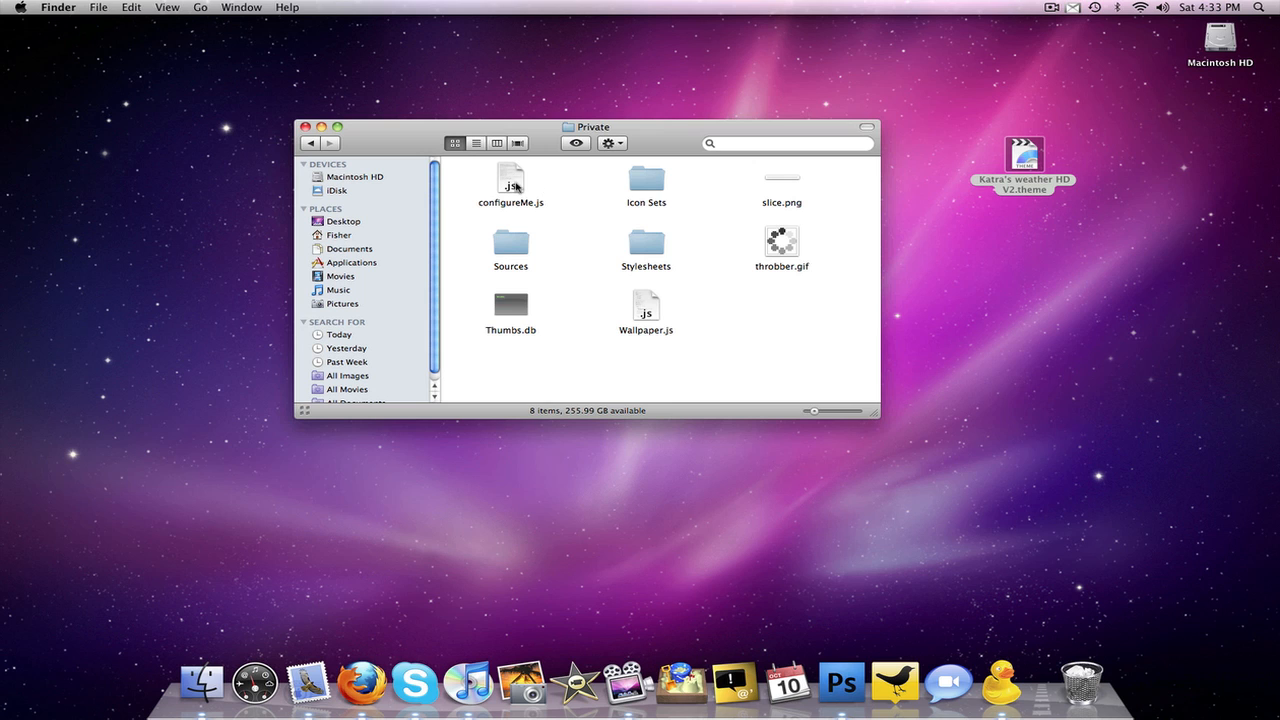
left_click(510, 180)
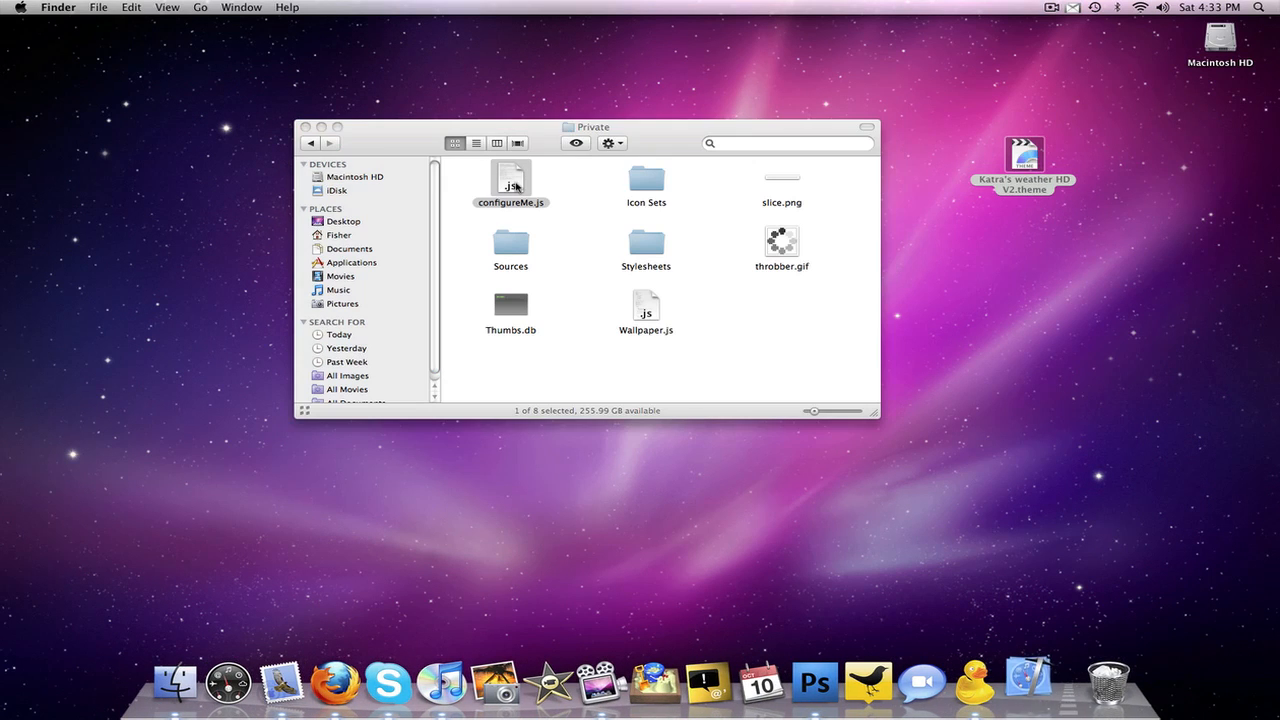
Open configureMe.js in Dashcode and move its editor window to the right.
double_click(510, 177)
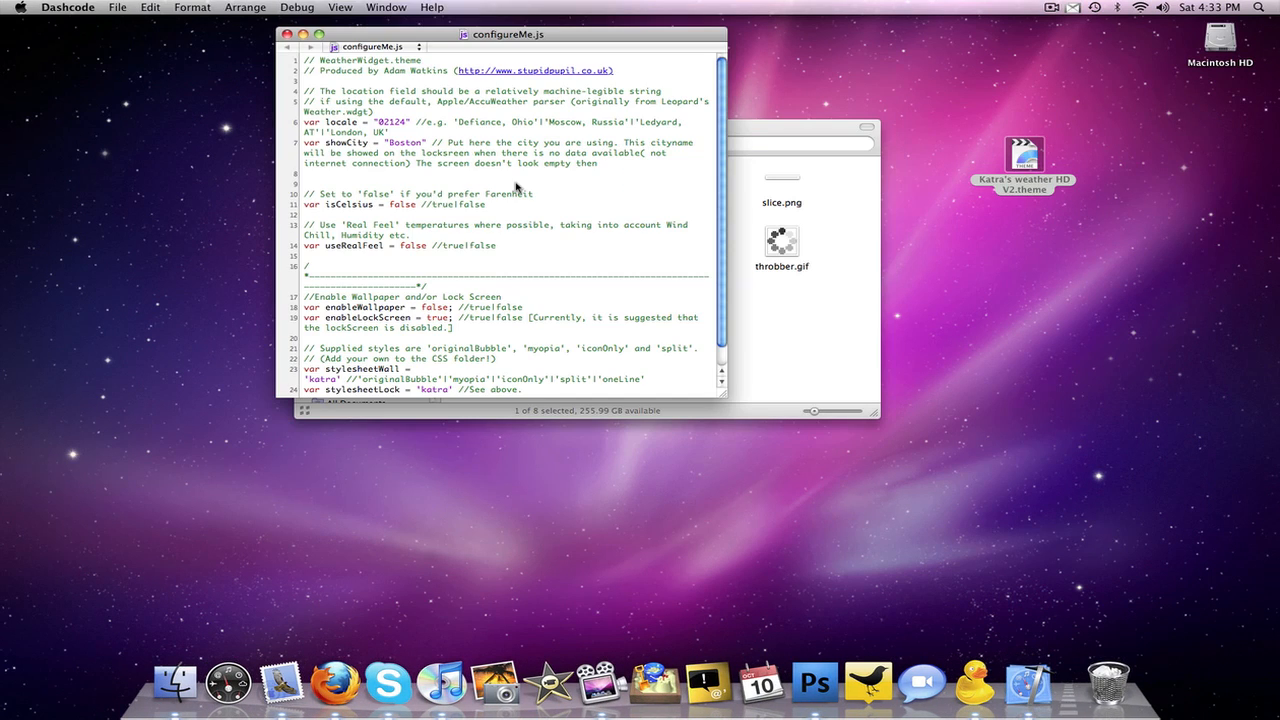
left_click_drag(510, 34, 600, 81)
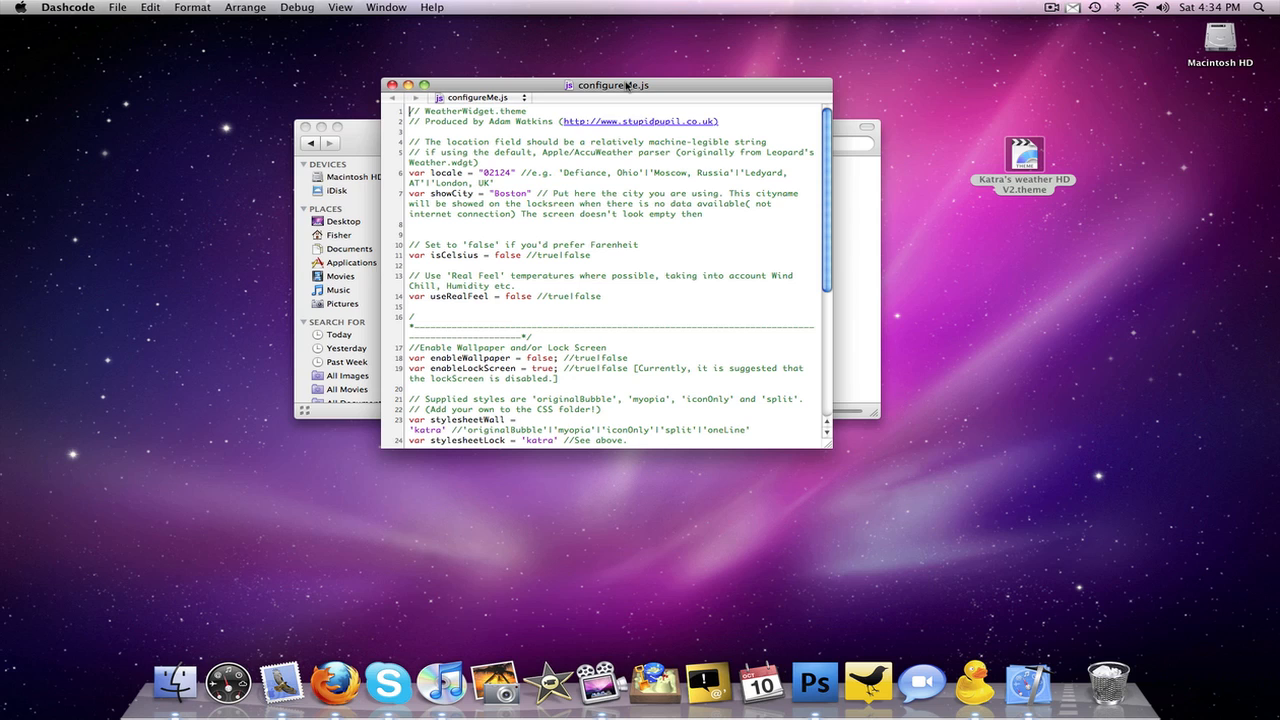
mouse_move(625, 89)
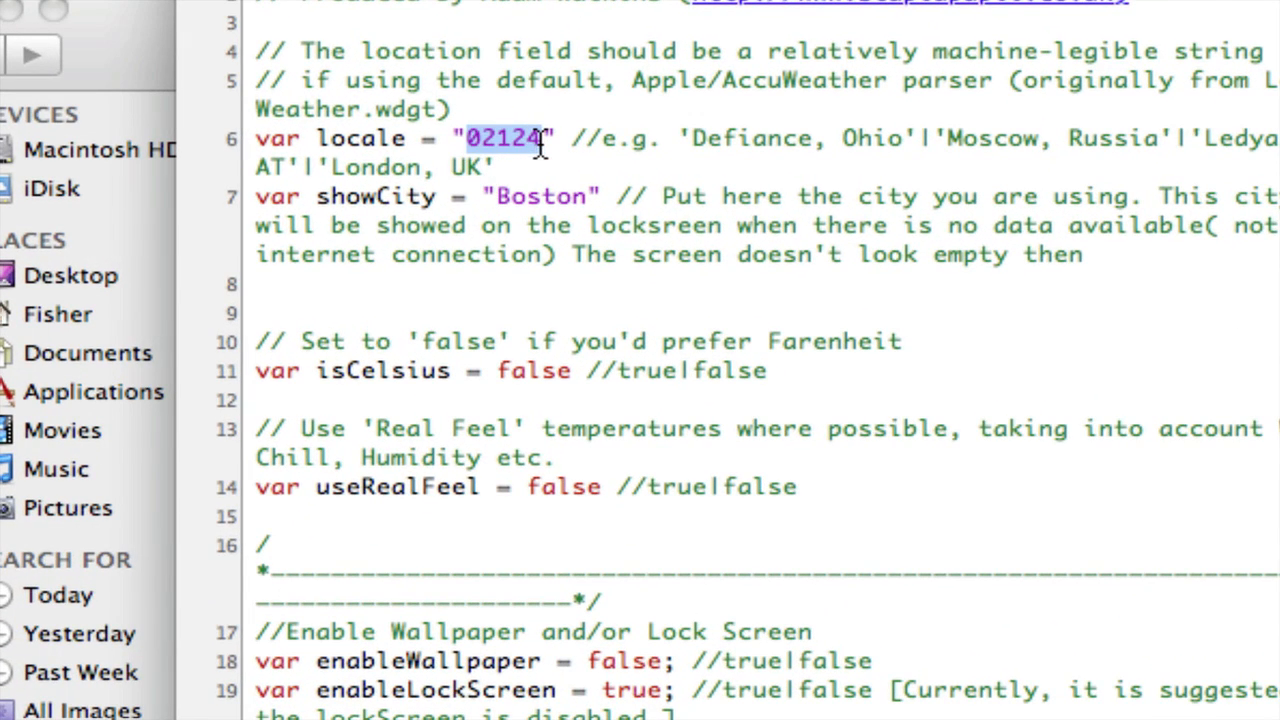
double_click(545, 196)
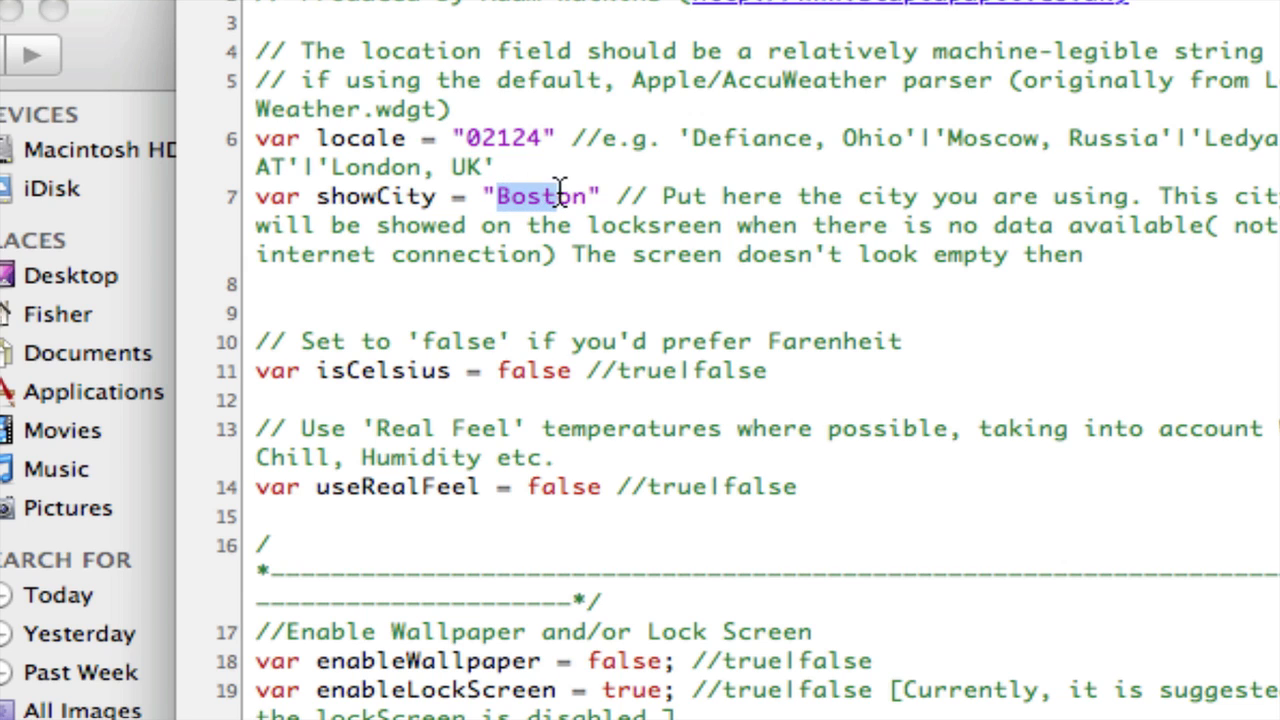
left_click(470, 138)
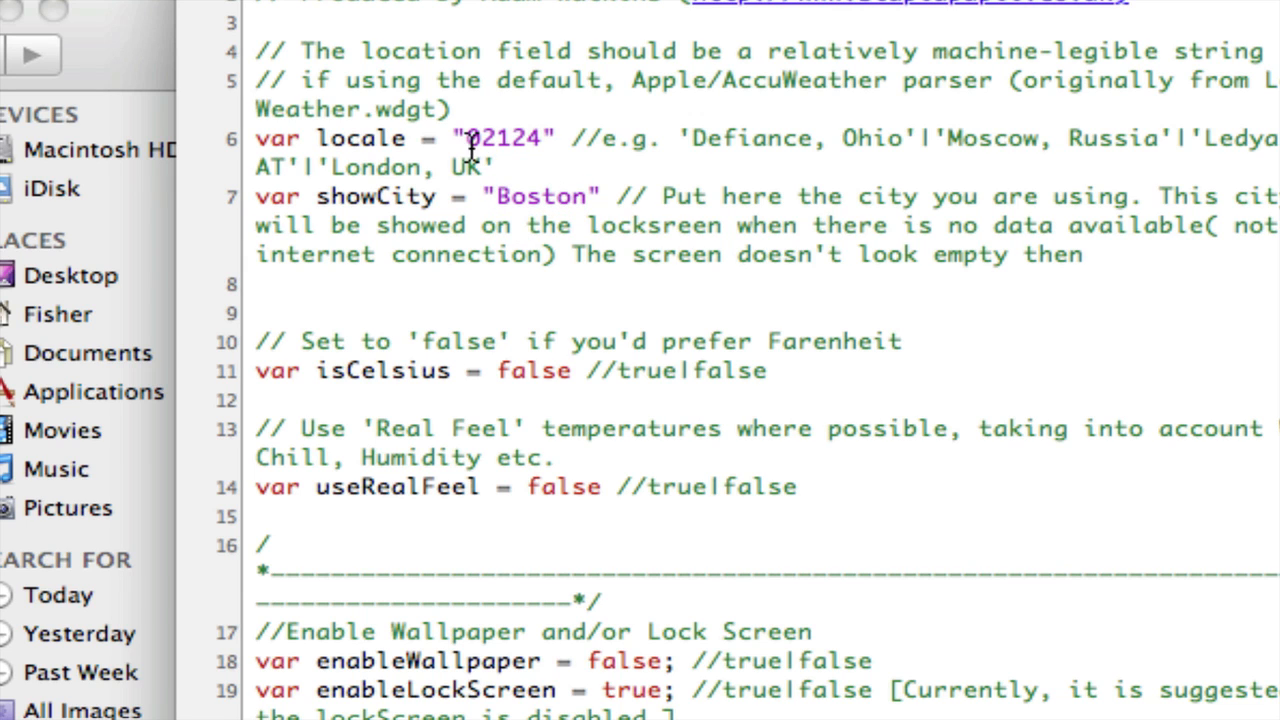
mouse_move(543, 193)
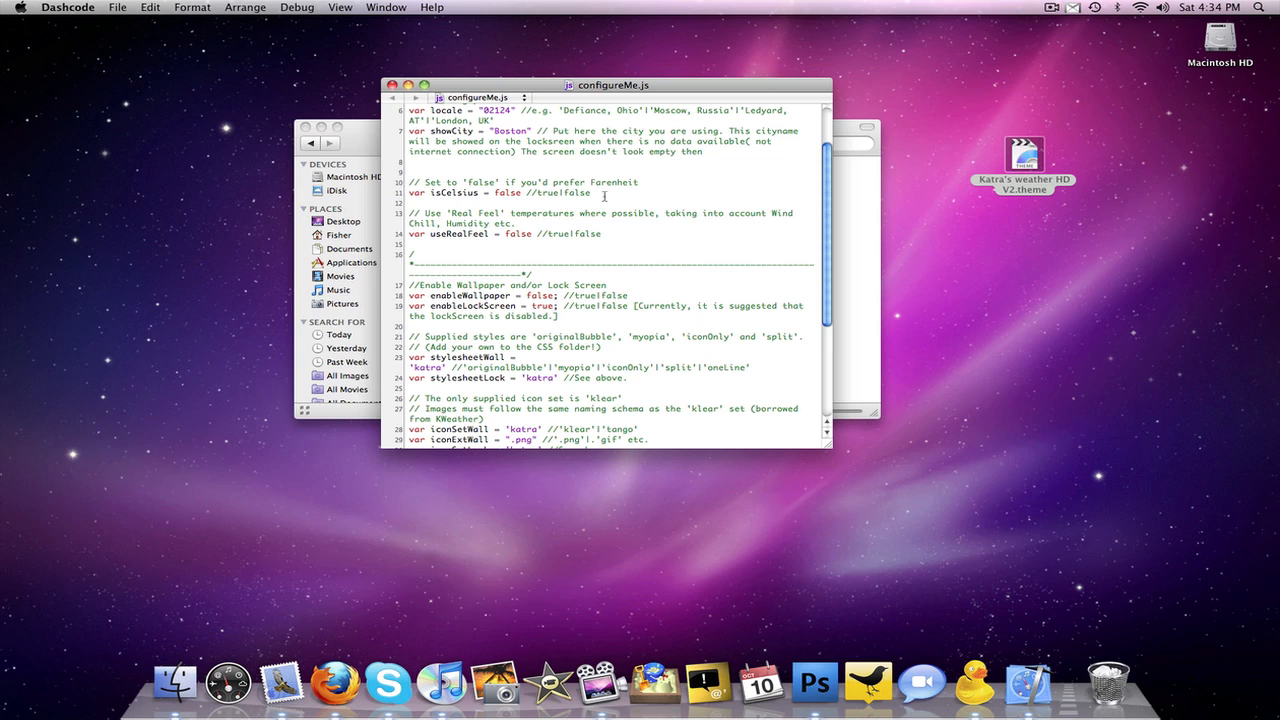
left_click_drag(407, 181, 590, 192)
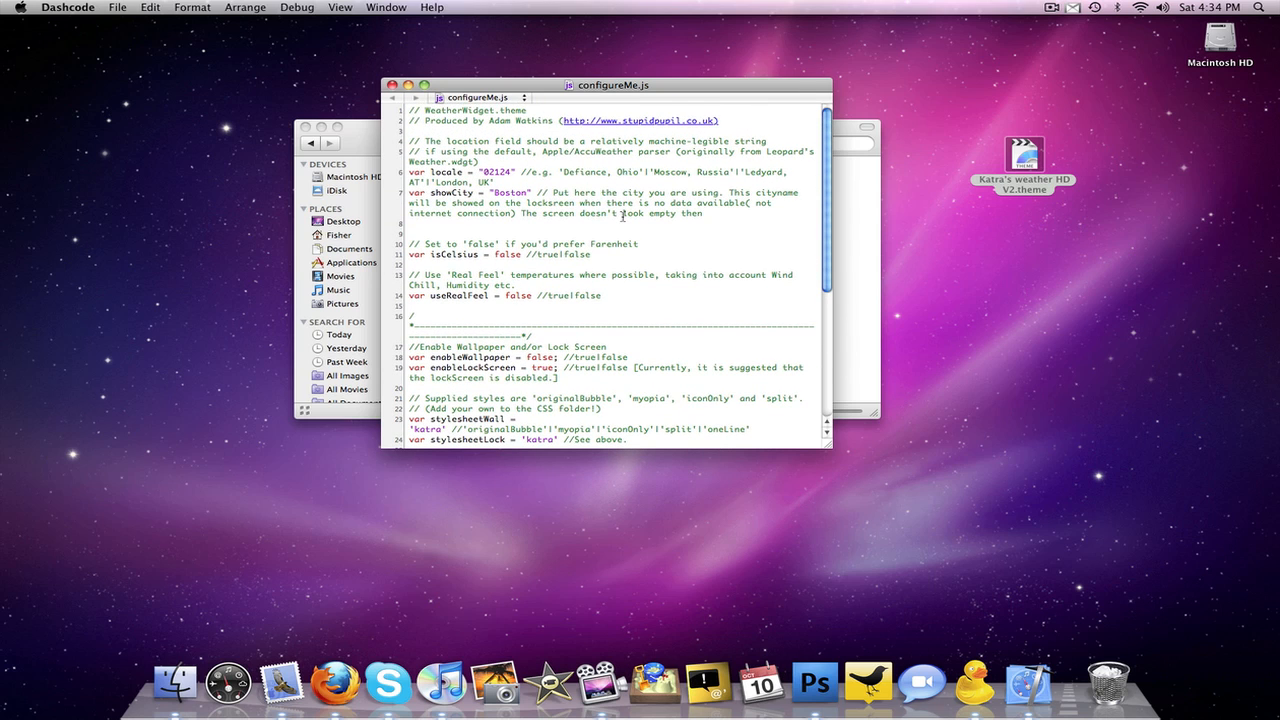
scroll("down", 3)
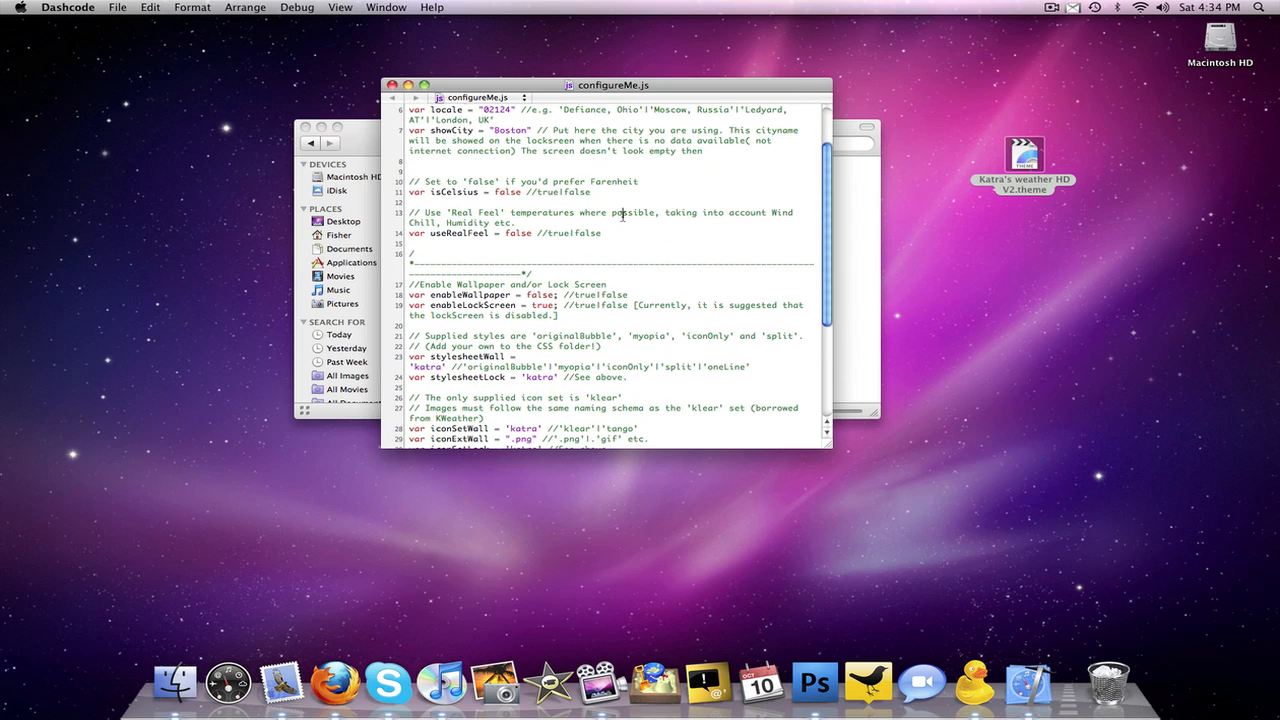